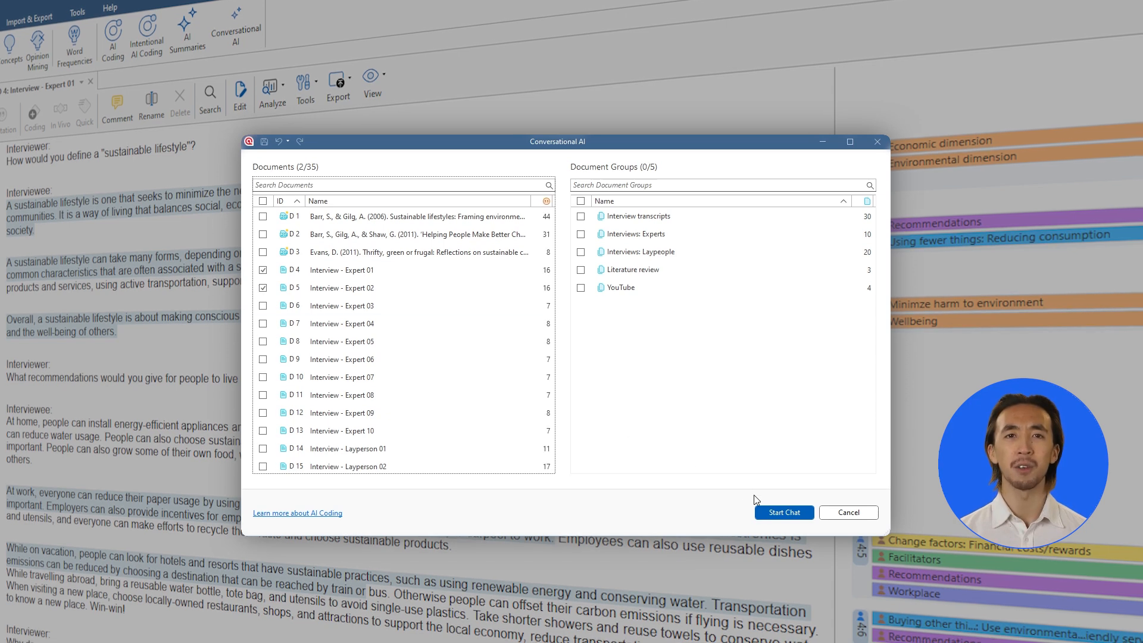
Ask the AI chat which passages discuss human impact.
left_click(783, 512)
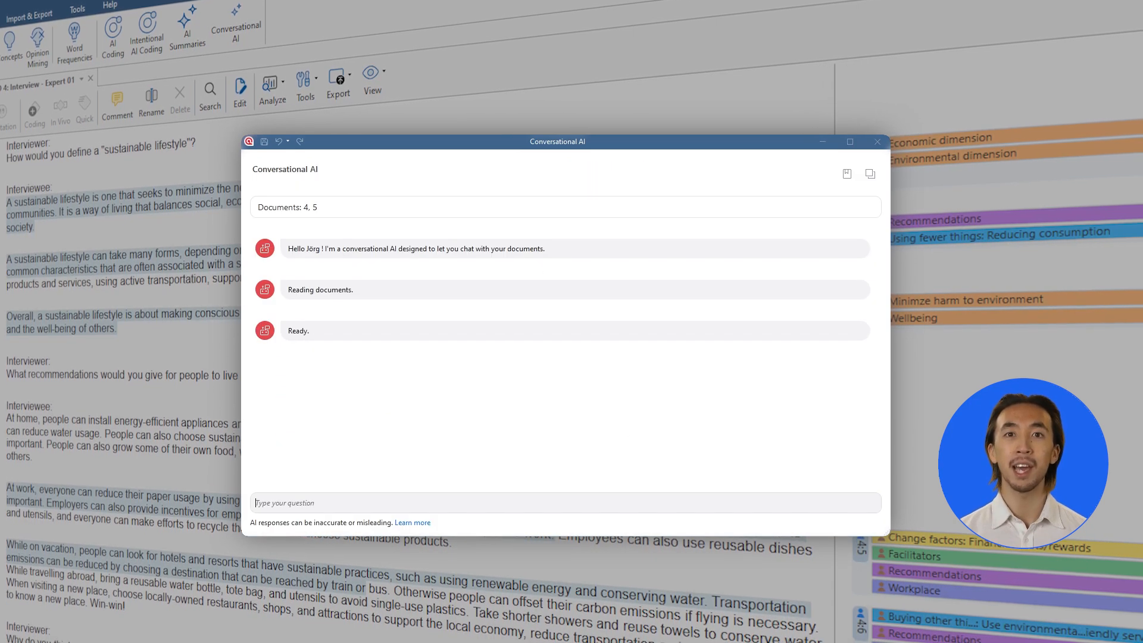
type("Hi, in which")
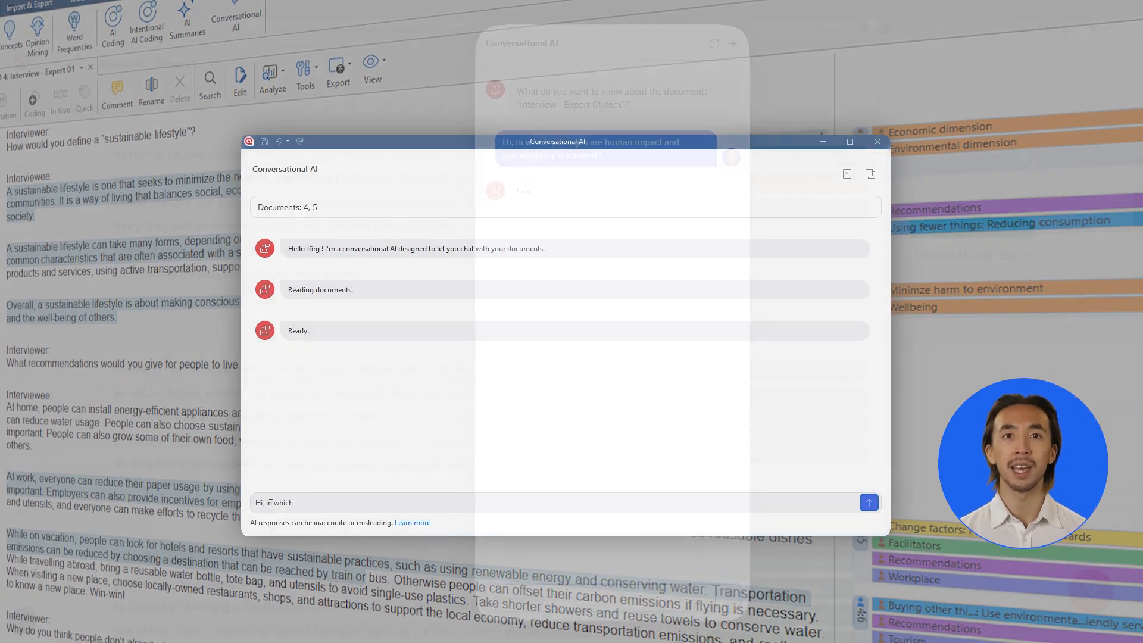
left_click(869, 503)
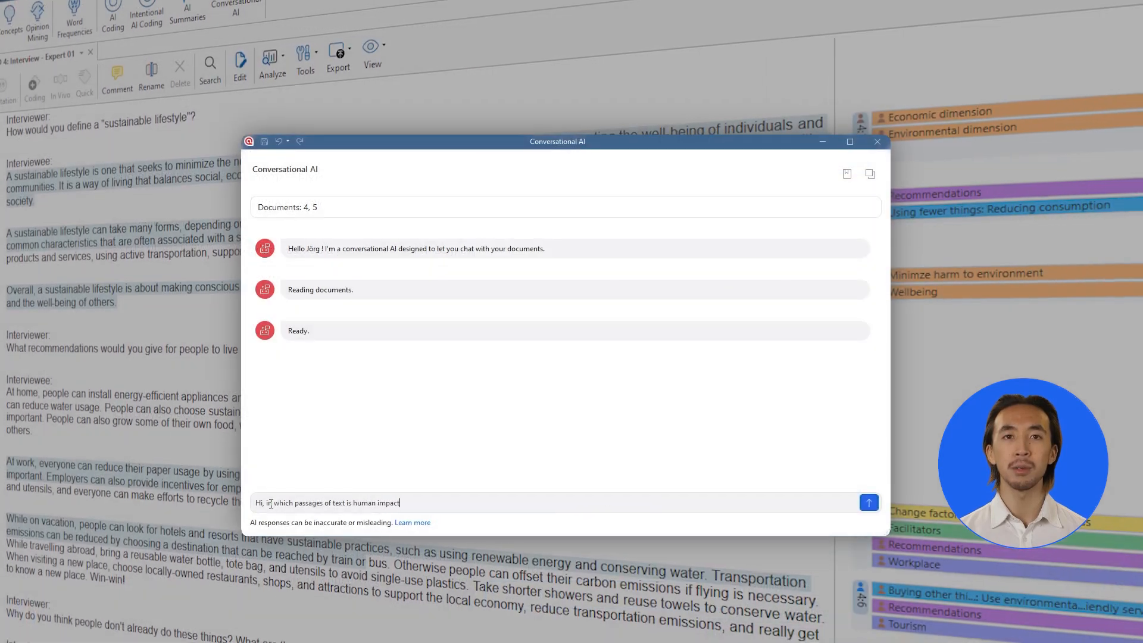
type("discussed?")
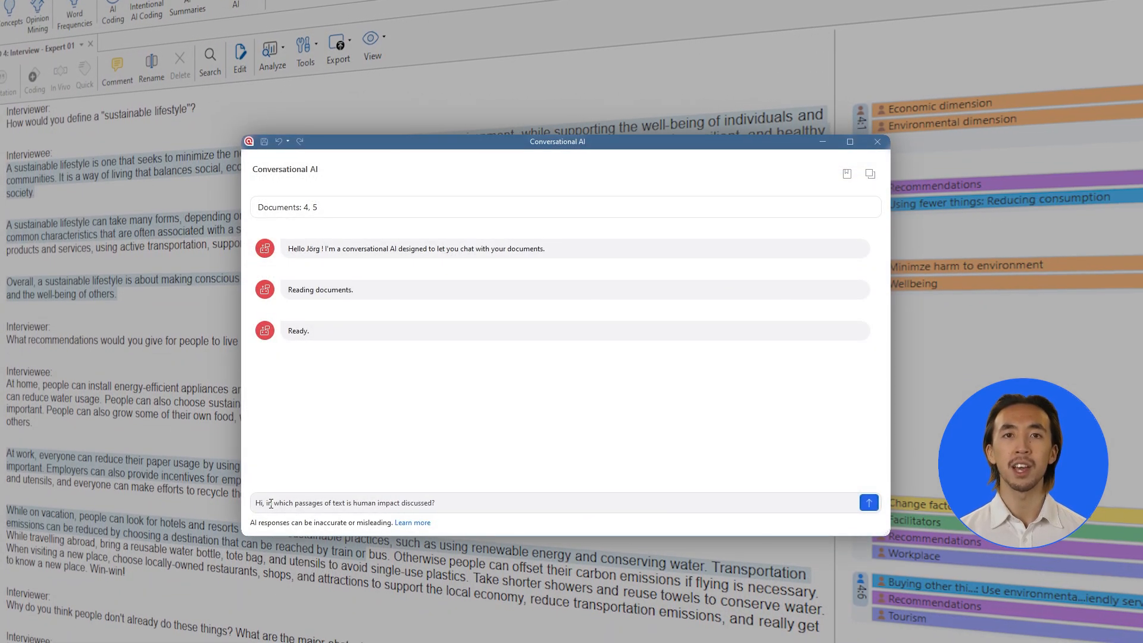
left_click(868, 502)
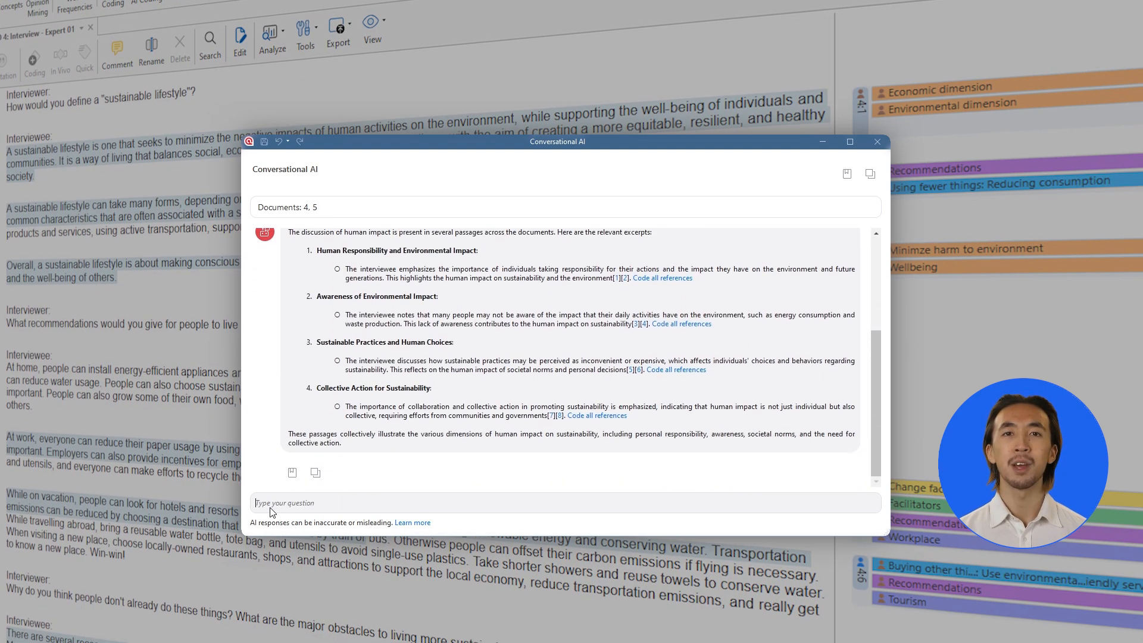
Ask about everyday lifestyle changes, then start a new Conversational AI chat from Search & Code.
type("What interviewees said about how can people change their")
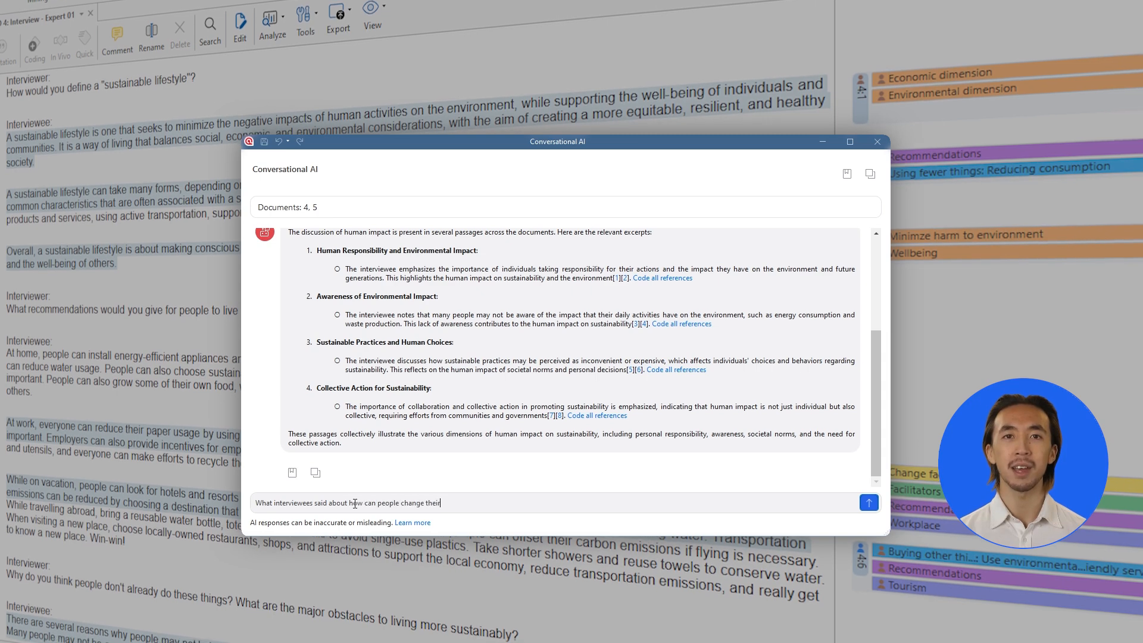
type("everyday lifesty")
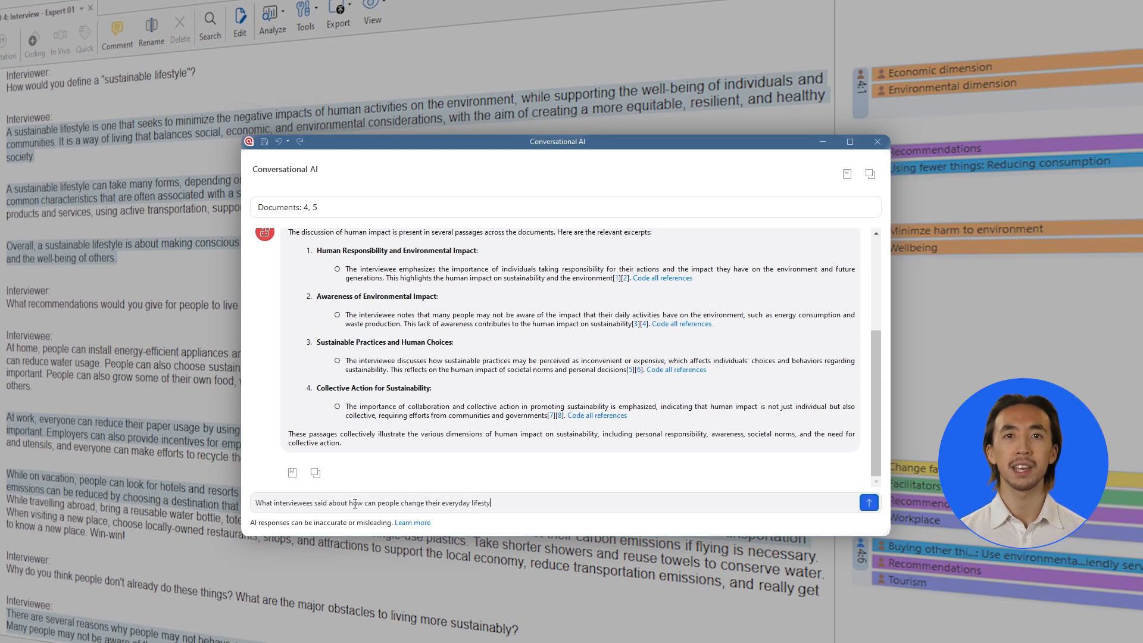
left_click(867, 503)
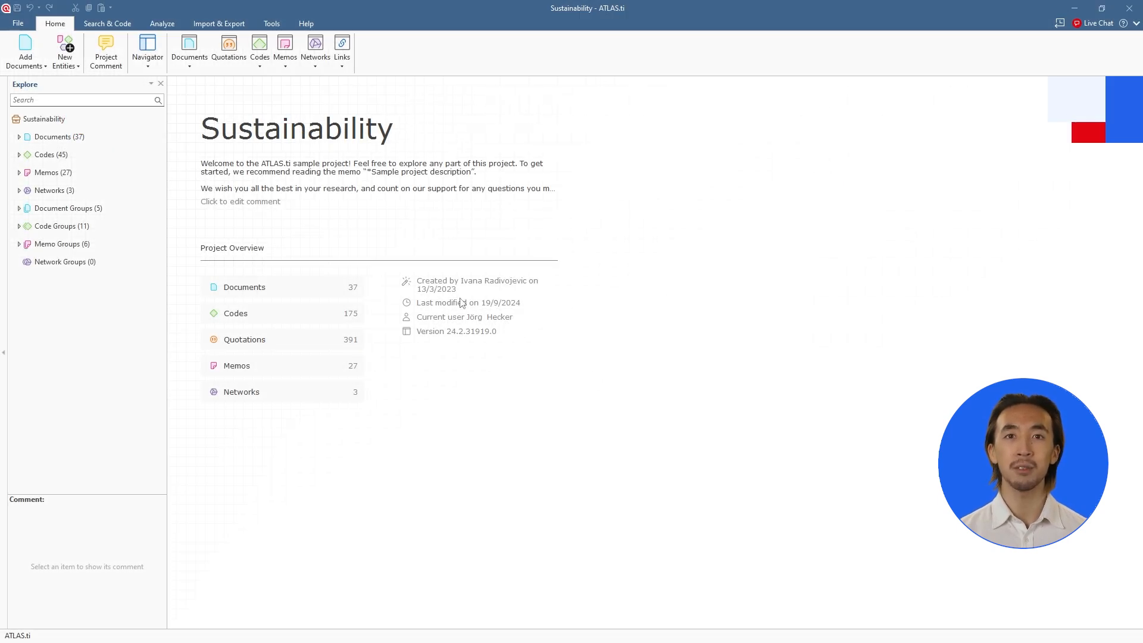
left_click(106, 23)
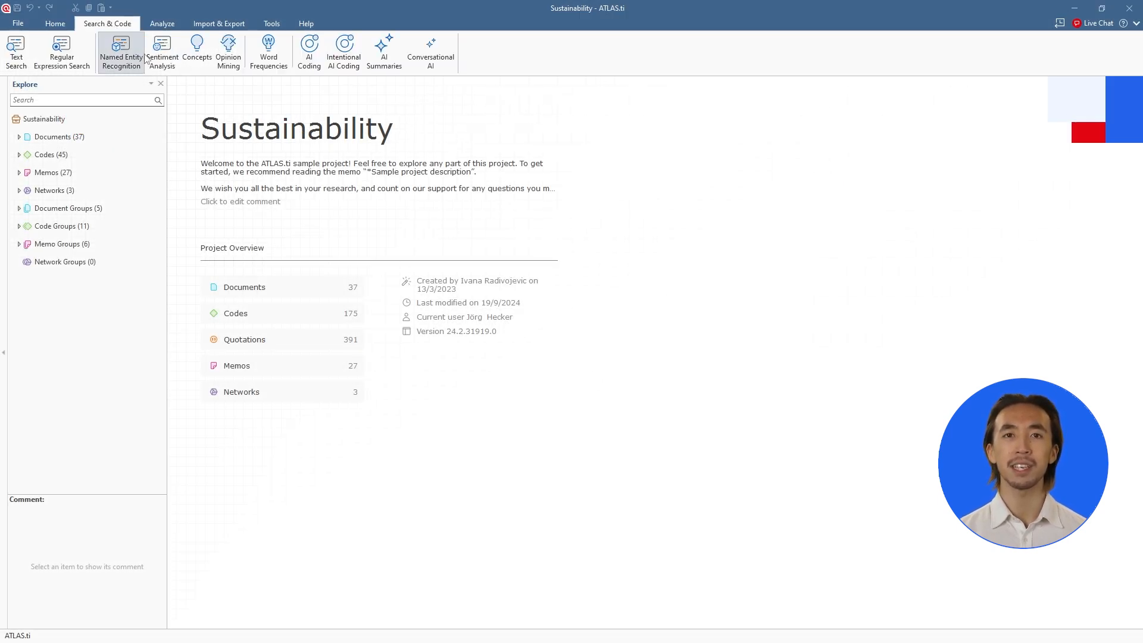
left_click(430, 52)
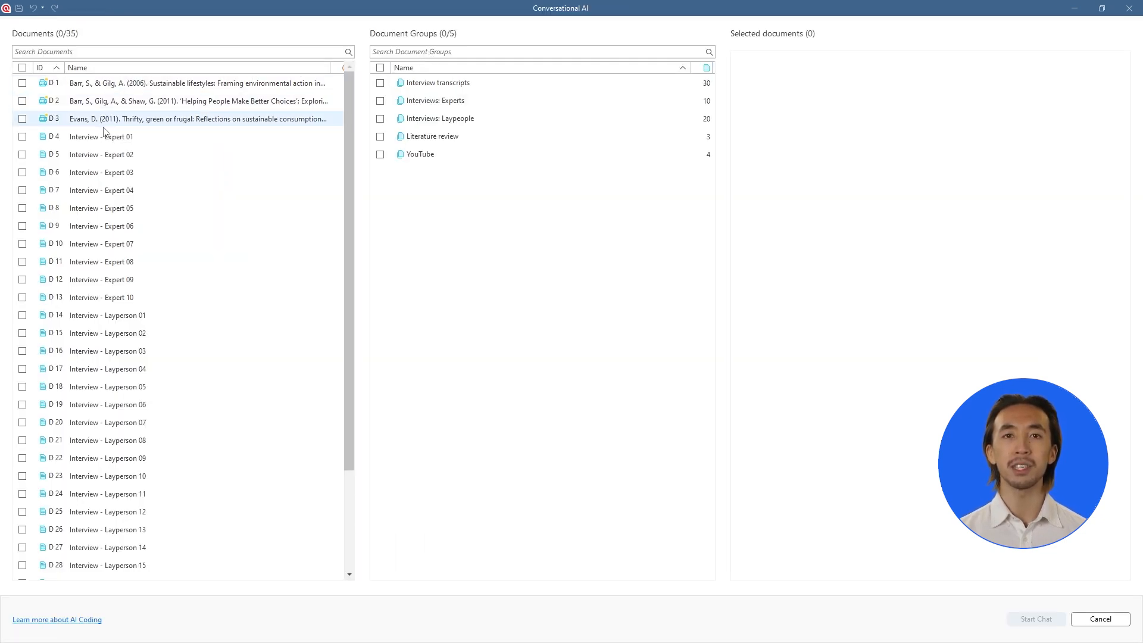
Select the D4 Expert 01 and D5 Expert 02 interviews and start the chat.
left_click(23, 154)
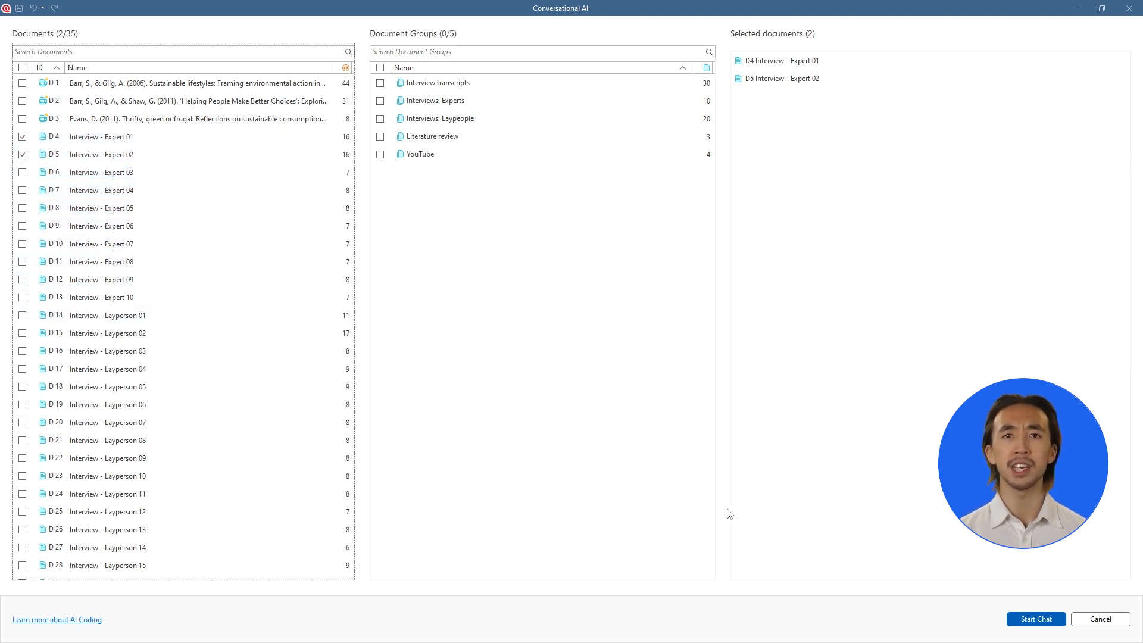
left_click(1035, 618)
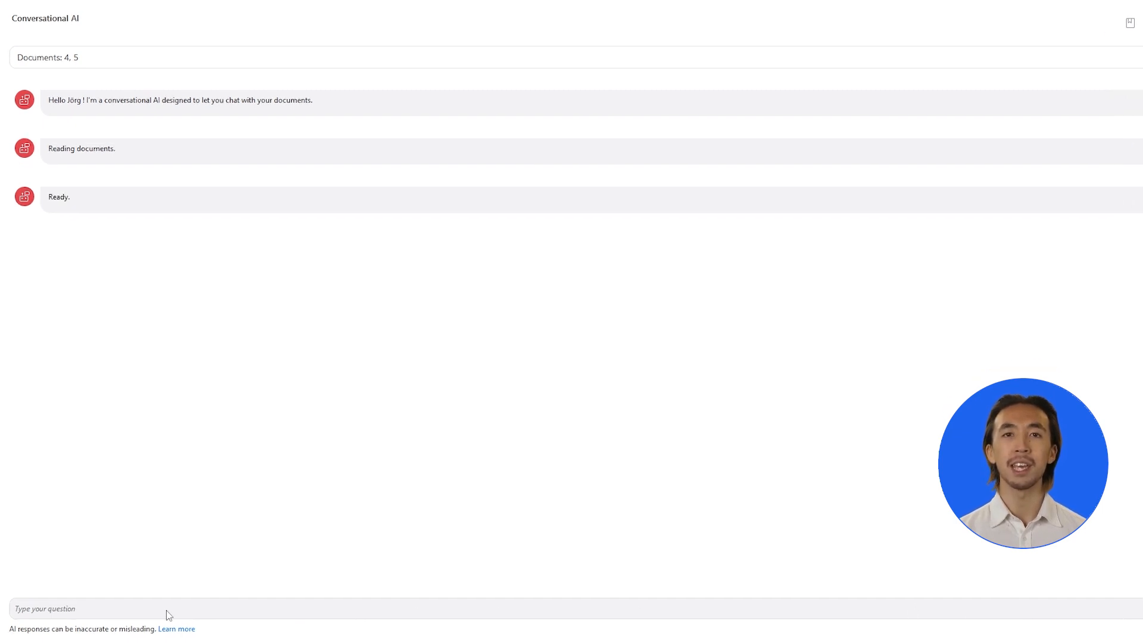
Ask 'Hi, in which passages of the text is human impact discussed?'.
scroll("down", 3)
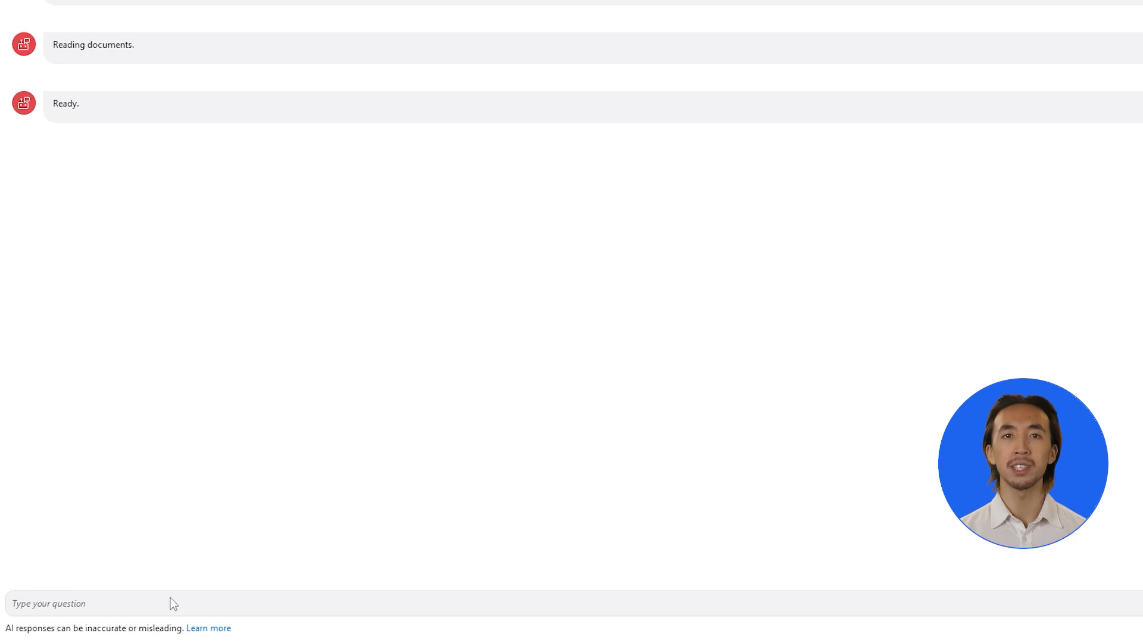
type("Hi, in w")
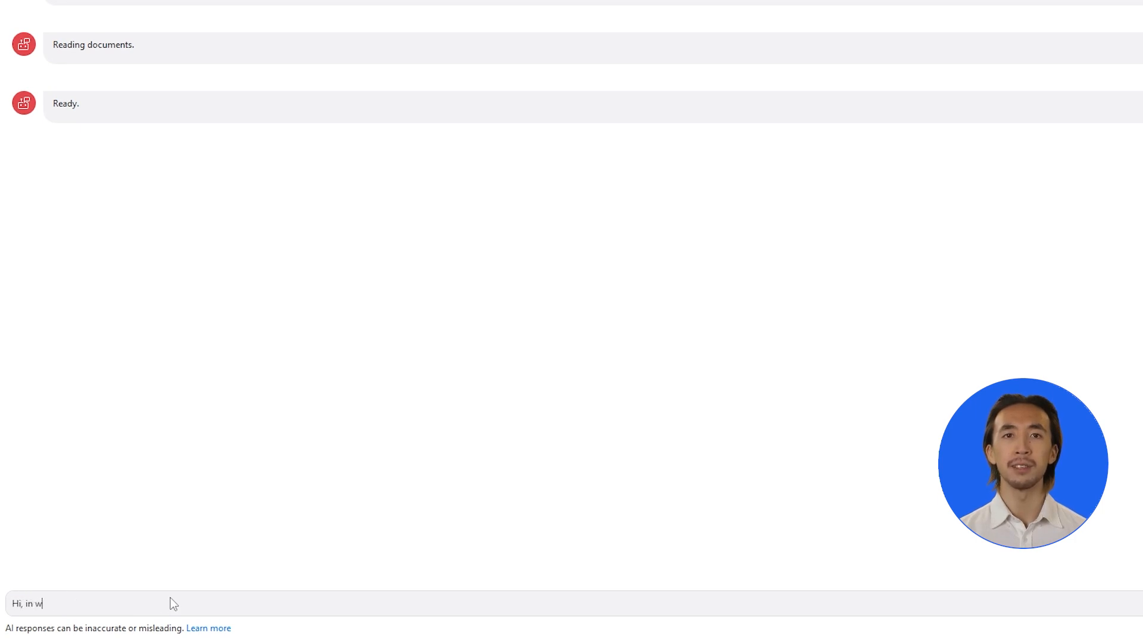
type("hich passages of the")
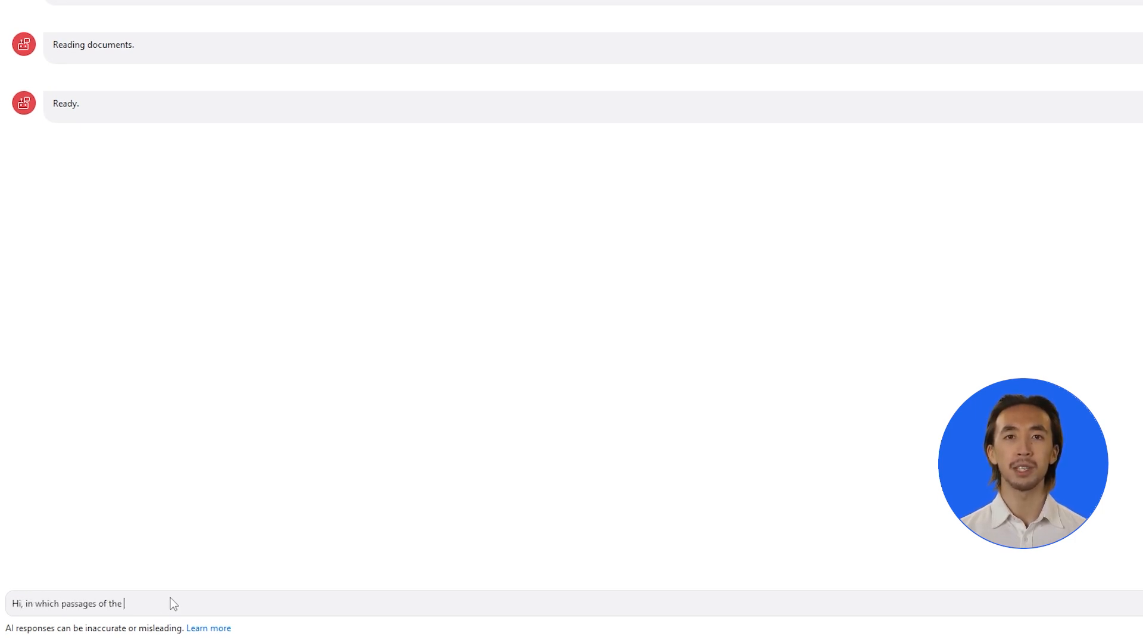
type("text is human impact d")
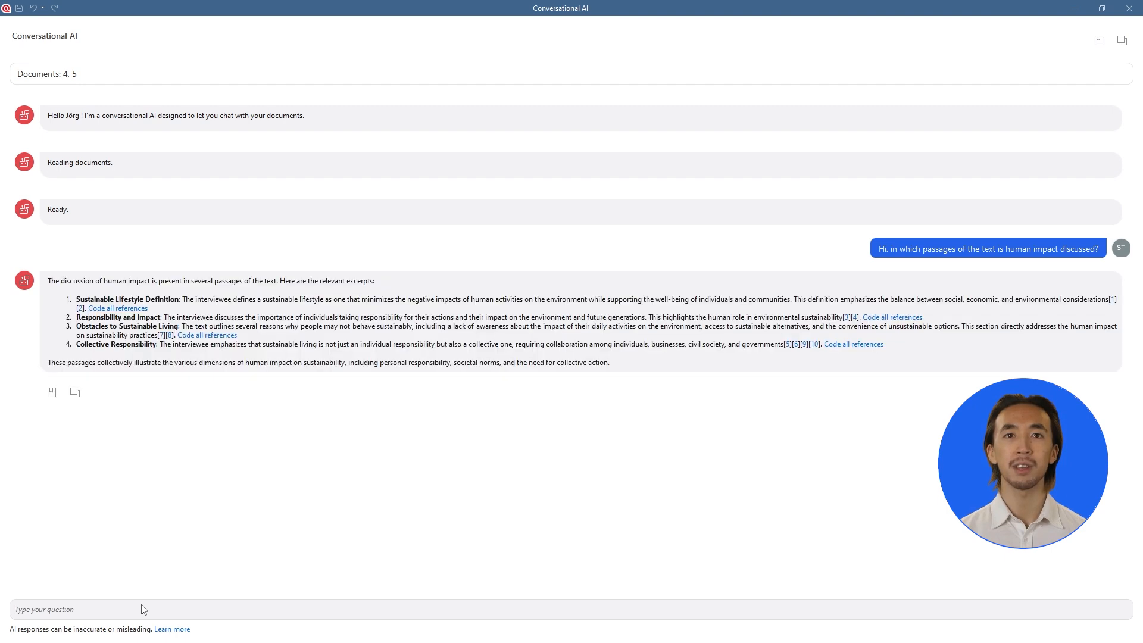
Ask what interviewees said about how people can change their everyday lifestyles.
type("Great, now tell me what inter")
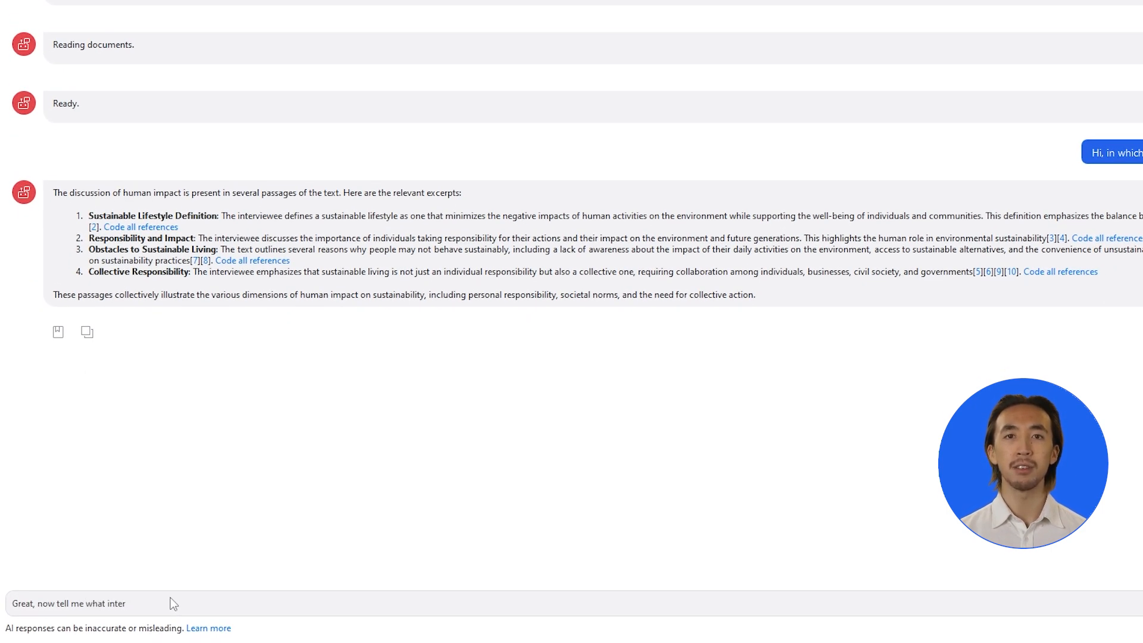
type("viewees said about")
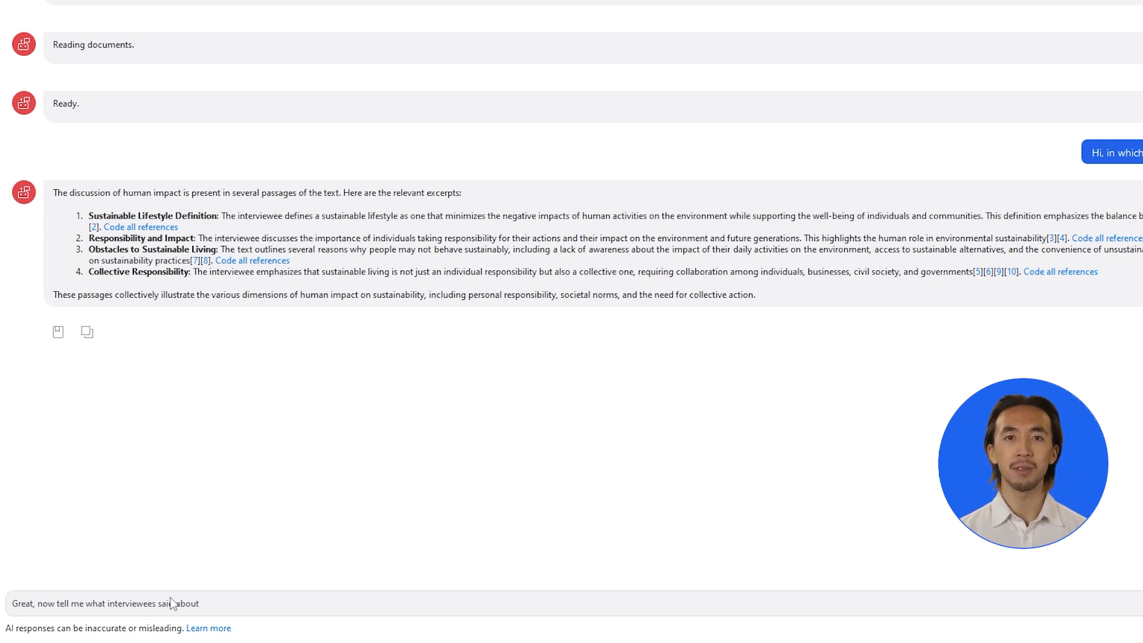
type("how can people change the")
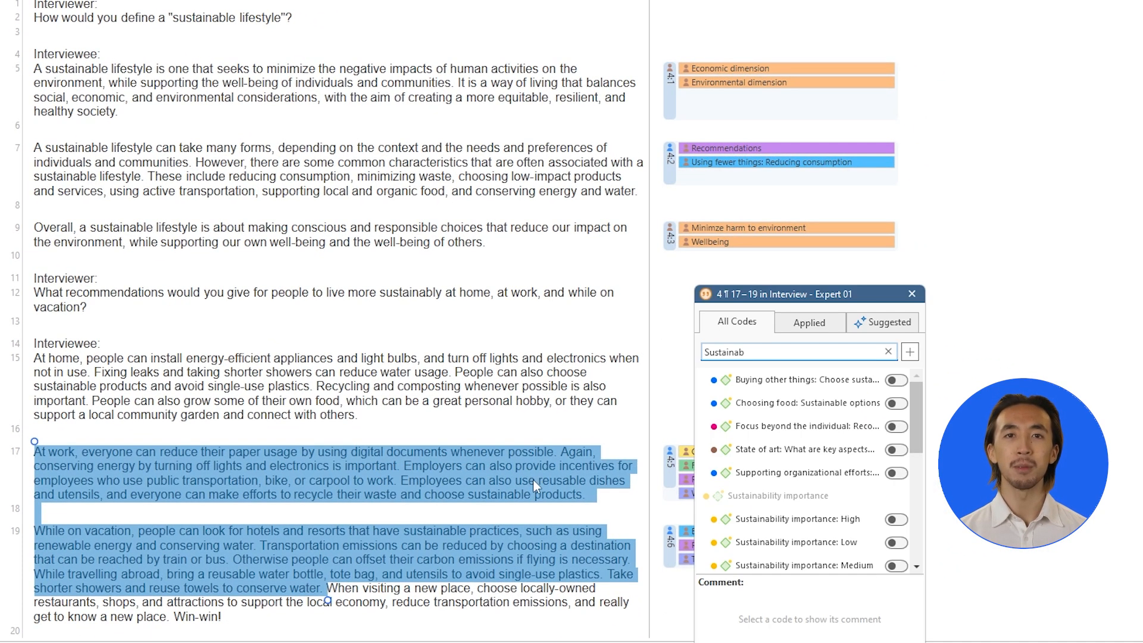
Use 'Code all references' to open the Expert 01 work and vacation passages for coding.
left_click(896, 519)
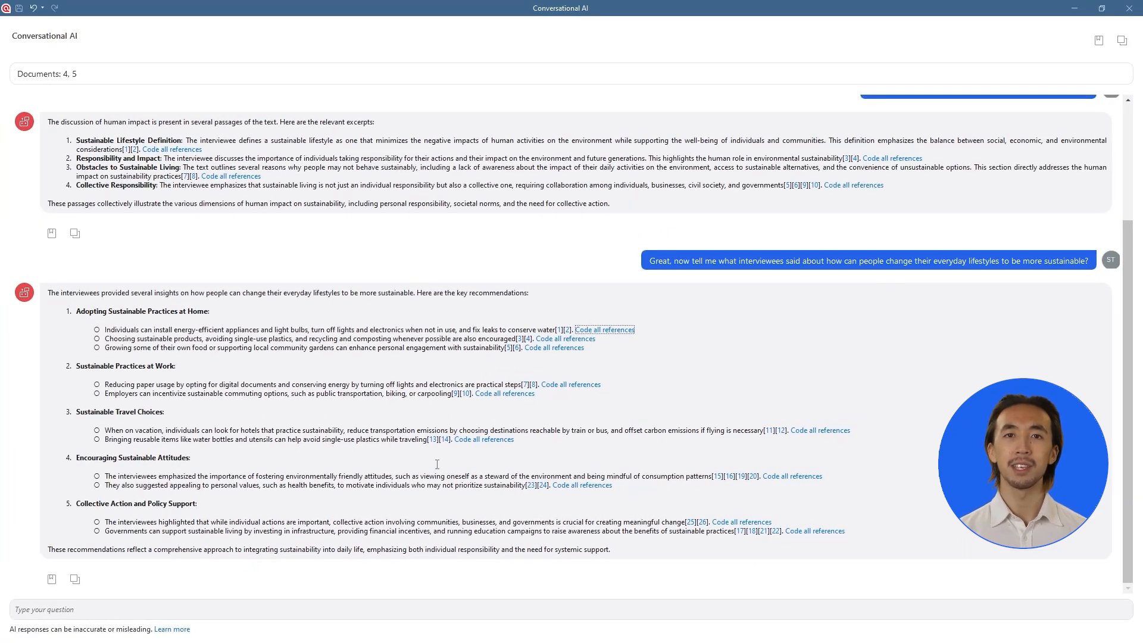
mouse_move(51, 578)
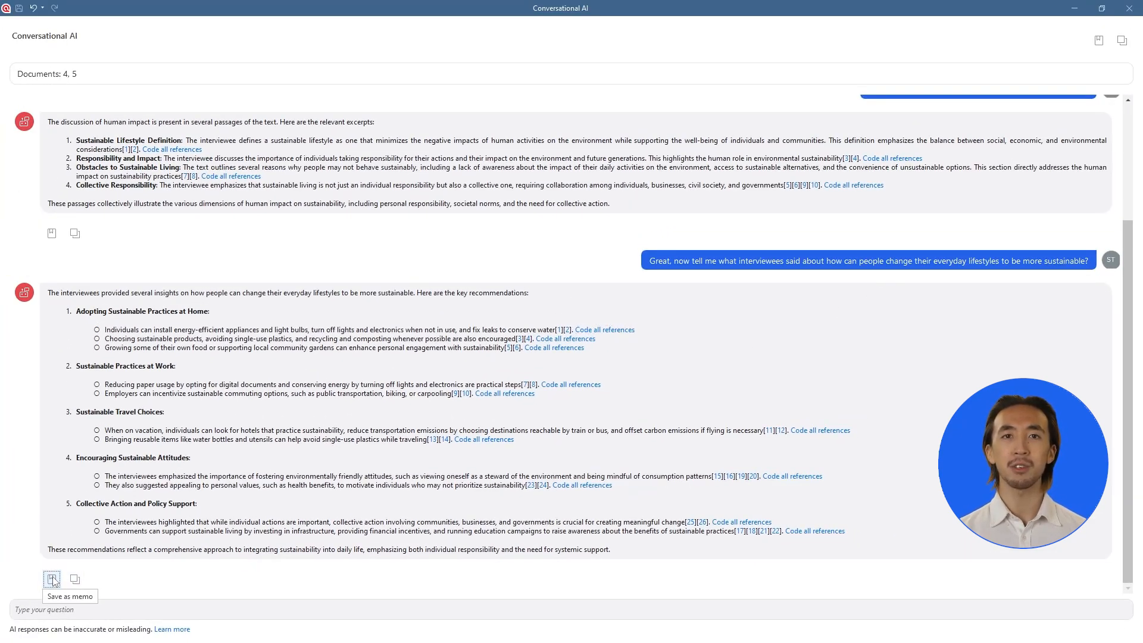